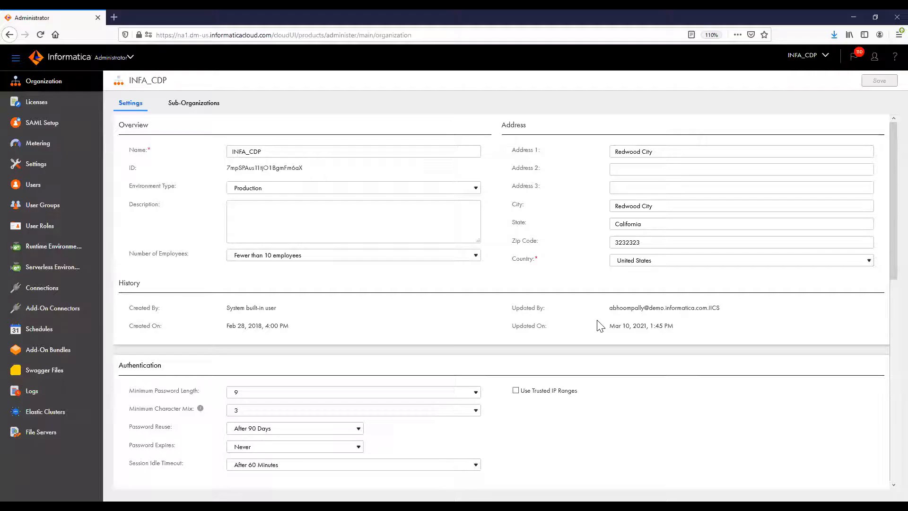
pyautogui.moveTo(453, 271)
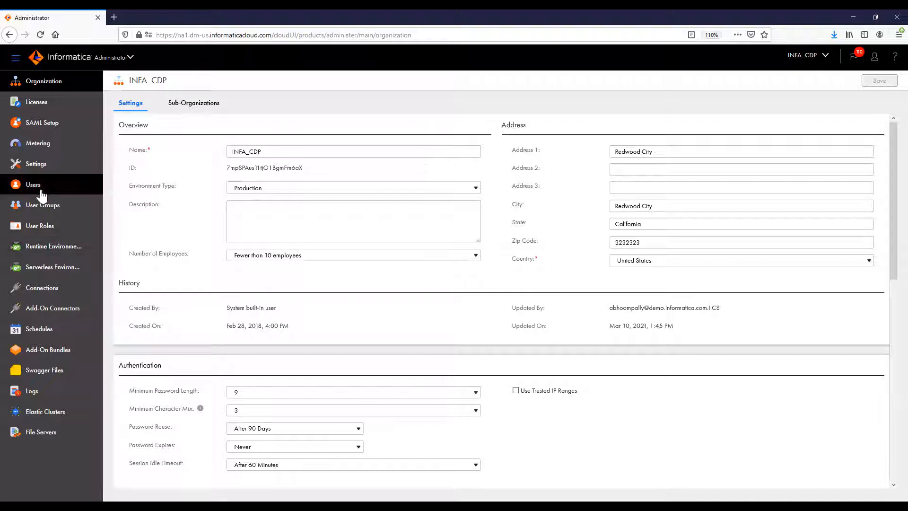
# View a partner portal user's assigned groups and roles, then list the 13 user groups
pyautogui.click(33, 184)
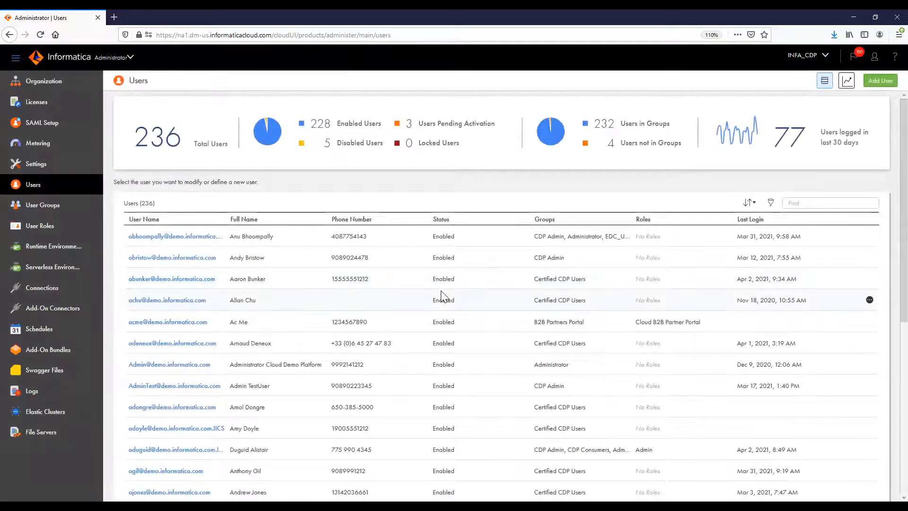
pyautogui.moveTo(386, 293)
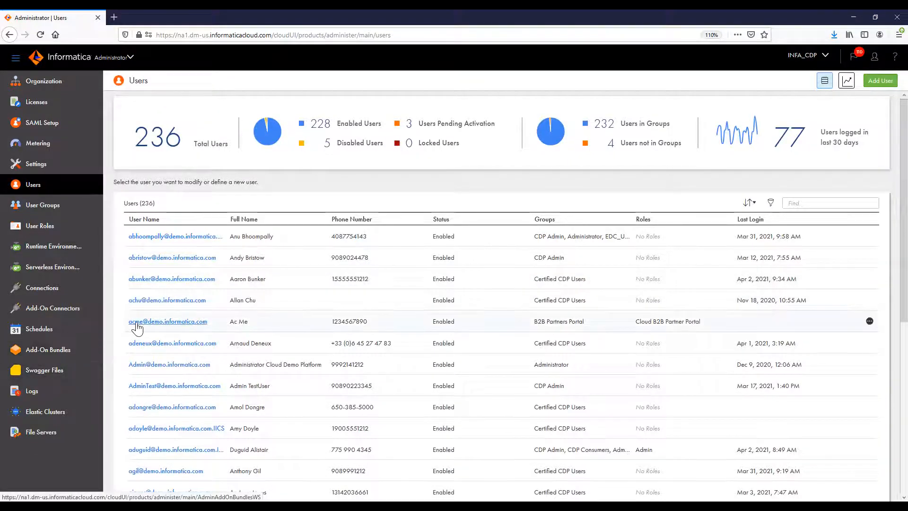
pyautogui.click(167, 322)
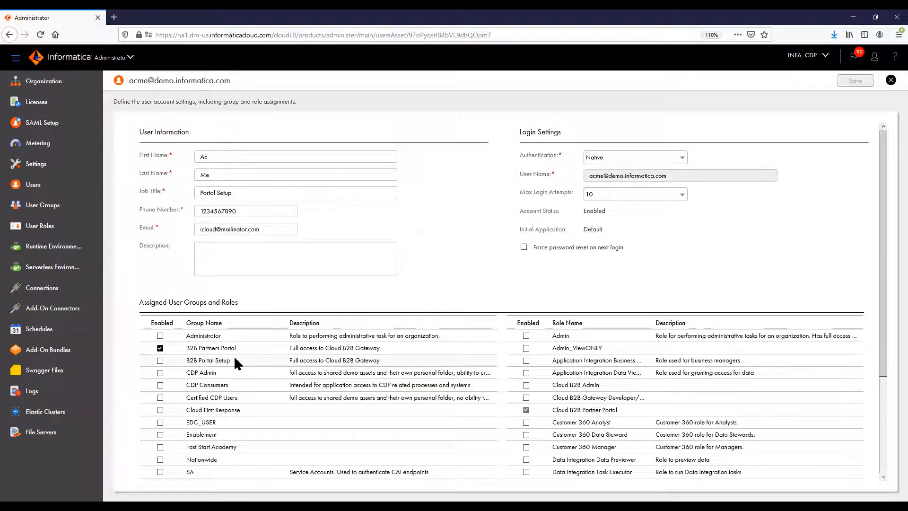
pyautogui.click(636, 157)
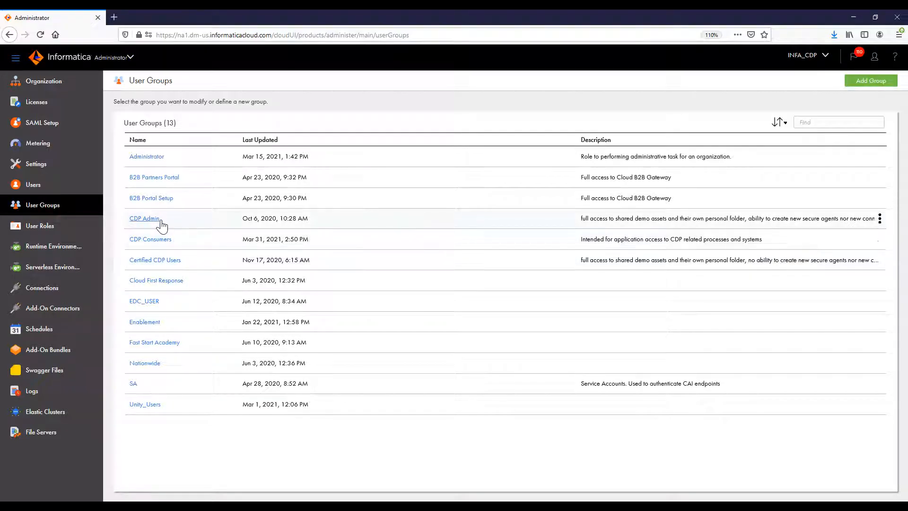
# View the CDP Admin group's description, assigned roles and member users
pyautogui.click(144, 218)
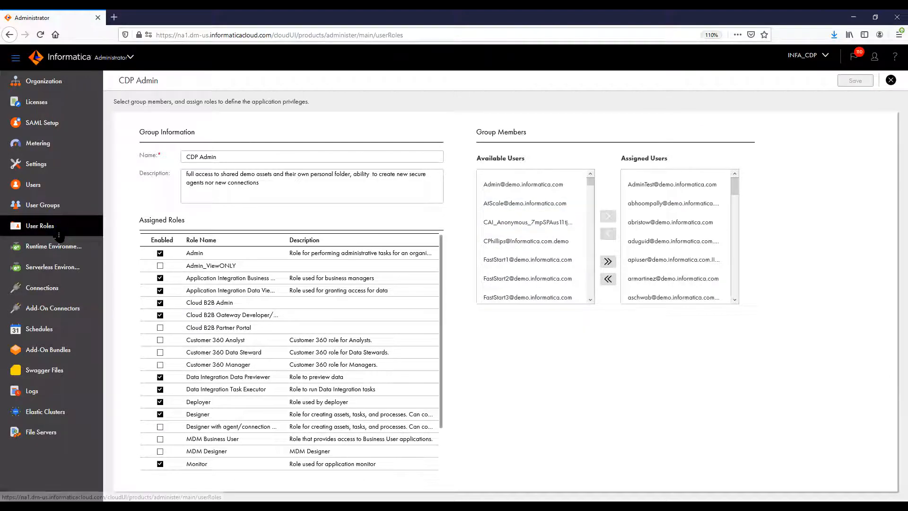
# View the Designer role's asset privileges for Data Integration and Administrator, then go to Connections
pyautogui.click(891, 79)
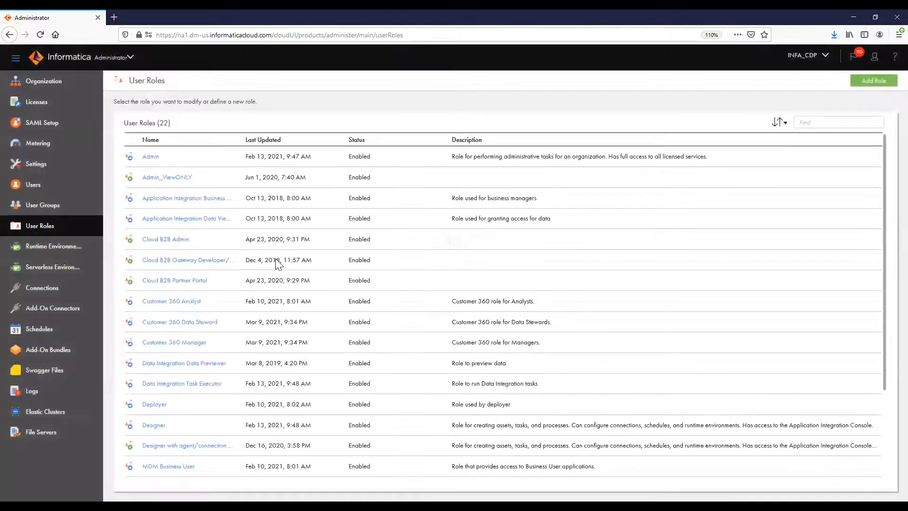
pyautogui.moveTo(279, 263)
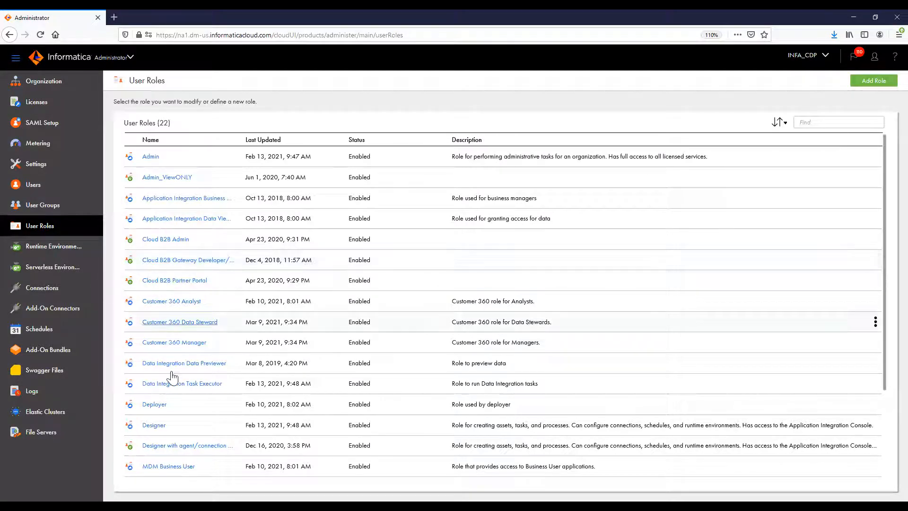
pyautogui.click(153, 425)
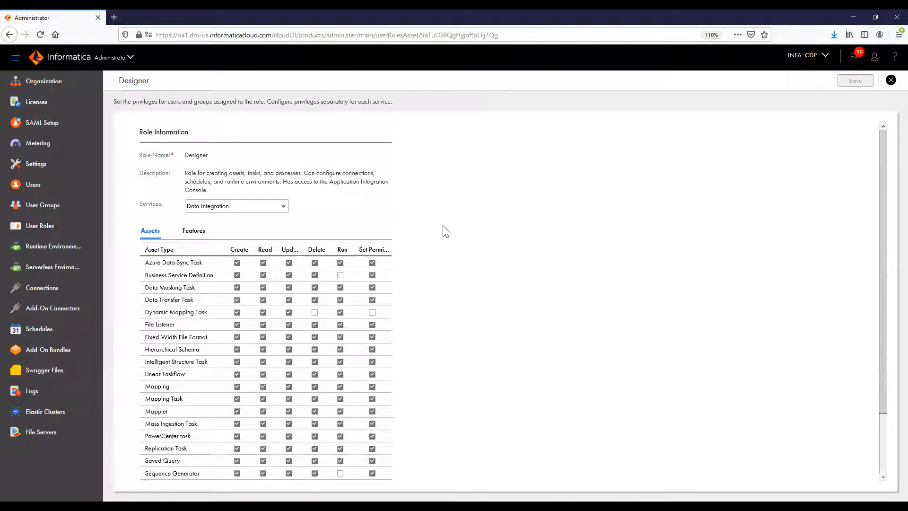
pyautogui.moveTo(461, 272)
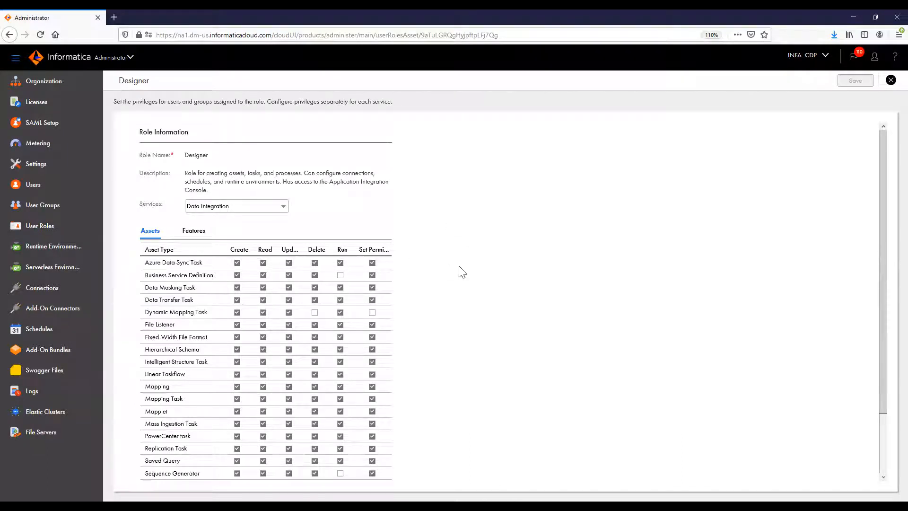
pyautogui.moveTo(290, 212)
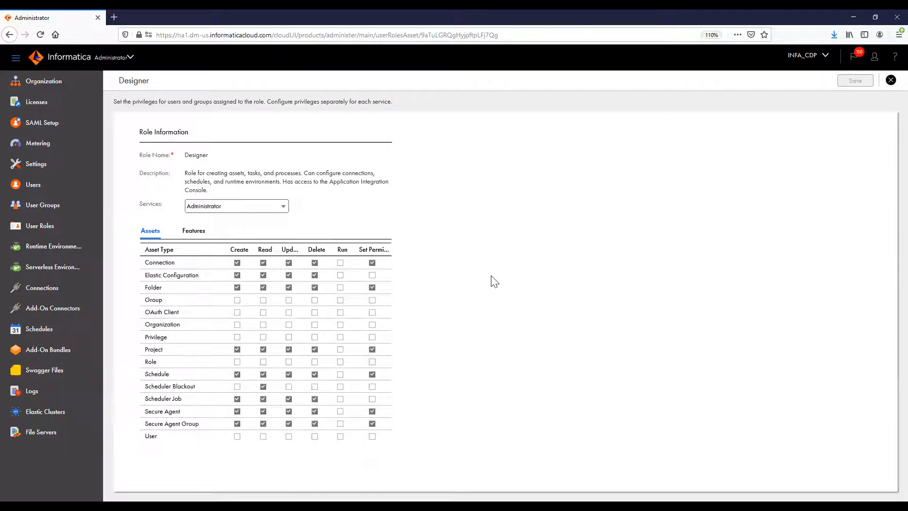
pyautogui.moveTo(481, 329)
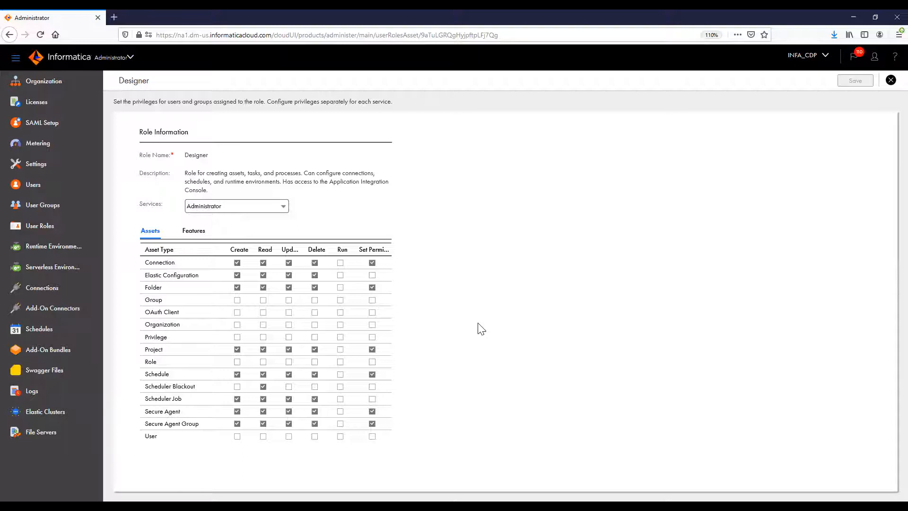
pyautogui.moveTo(193, 230)
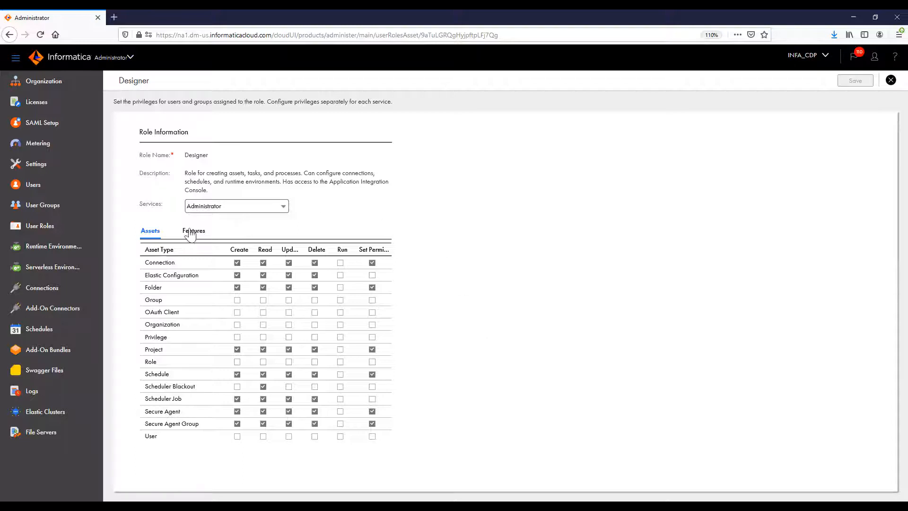
pyautogui.click(41, 288)
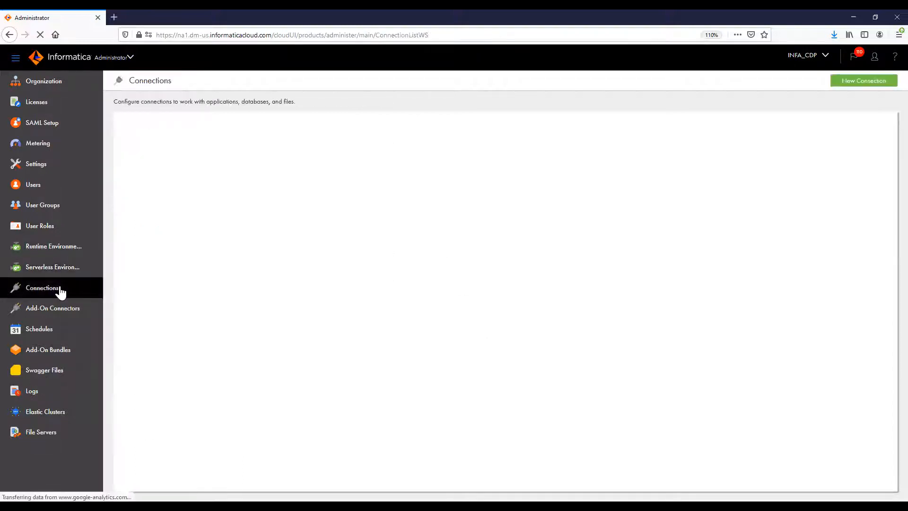
# Check a connection's user and group permissions and close them without saving
pyautogui.click(42, 288)
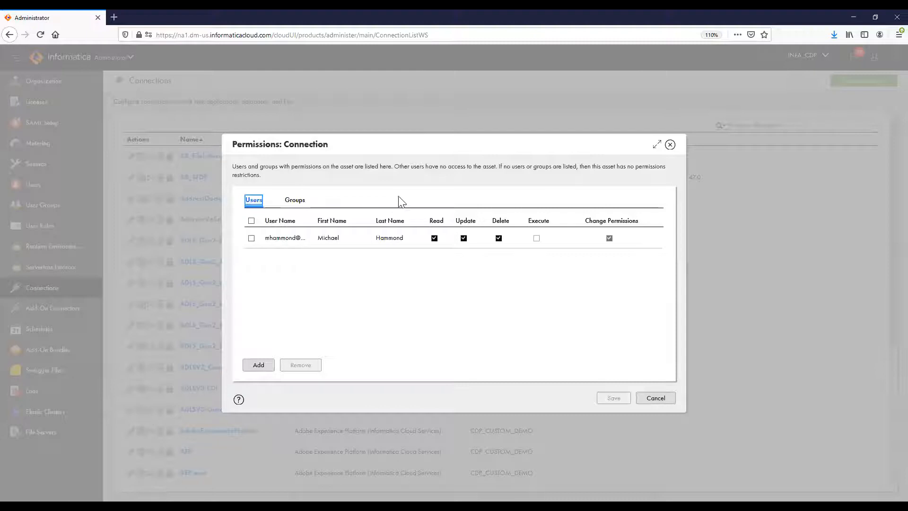
pyautogui.moveTo(471, 311)
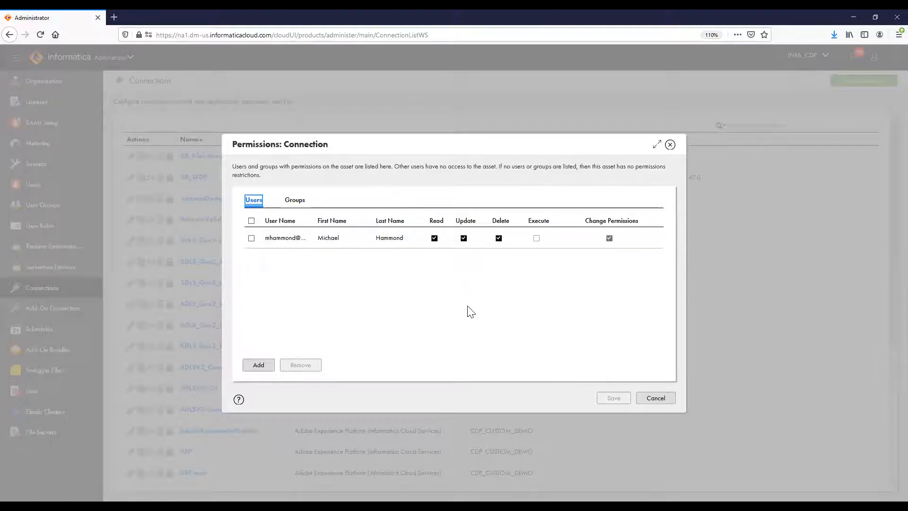
pyautogui.moveTo(333, 183)
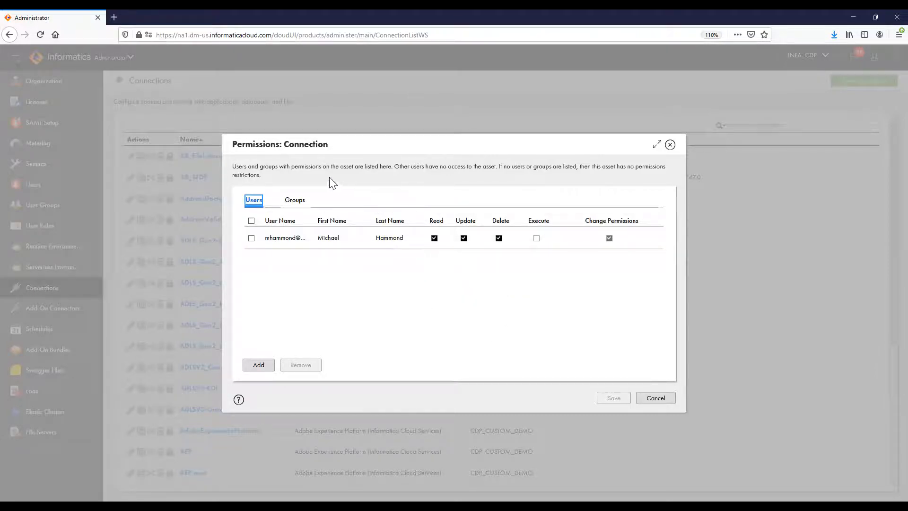
pyautogui.click(296, 200)
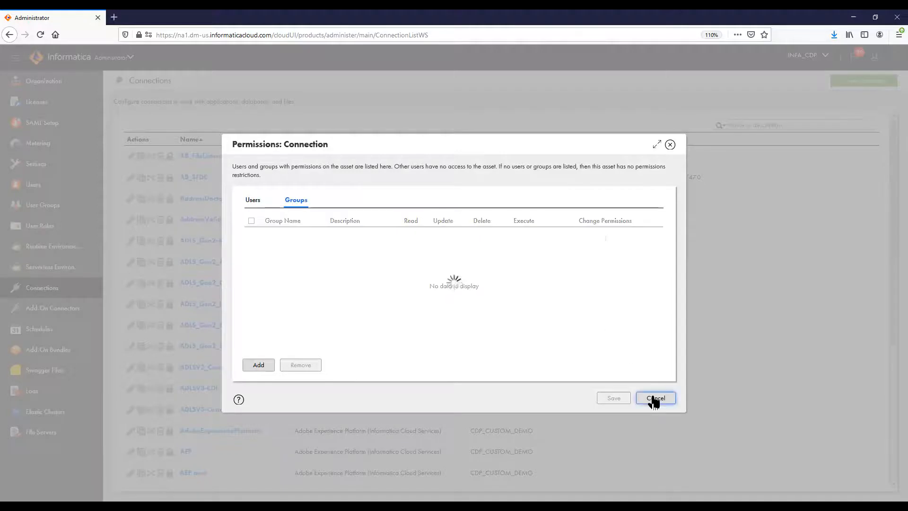
pyautogui.click(655, 398)
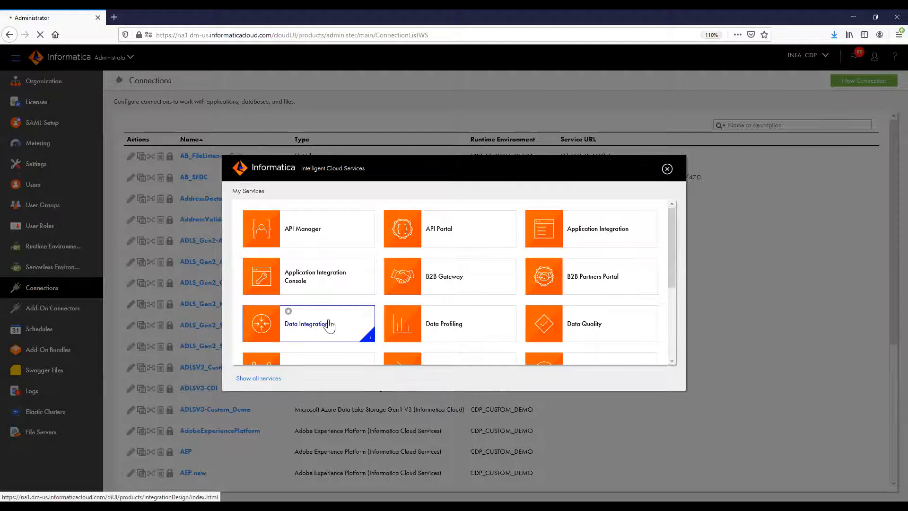
# Switch to Data Integration and browse the Explore list of all 21 projects
pyautogui.click(305, 323)
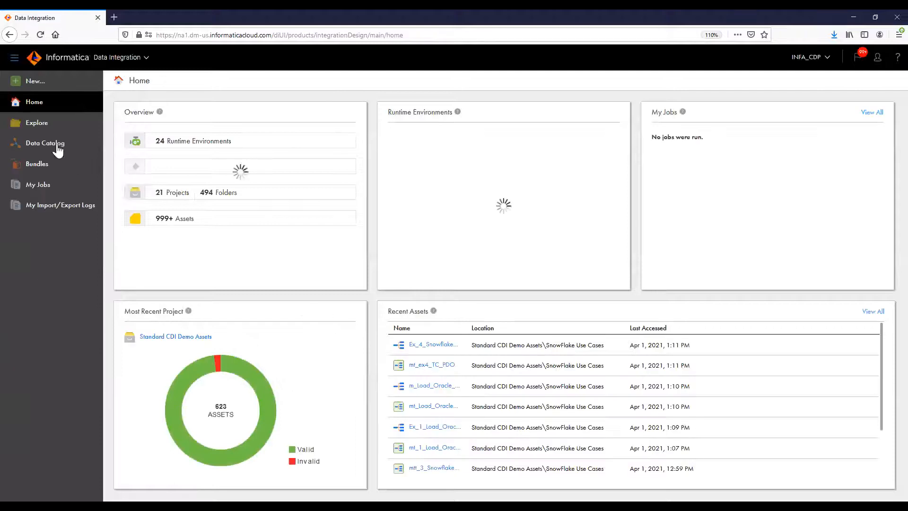
pyautogui.click(36, 122)
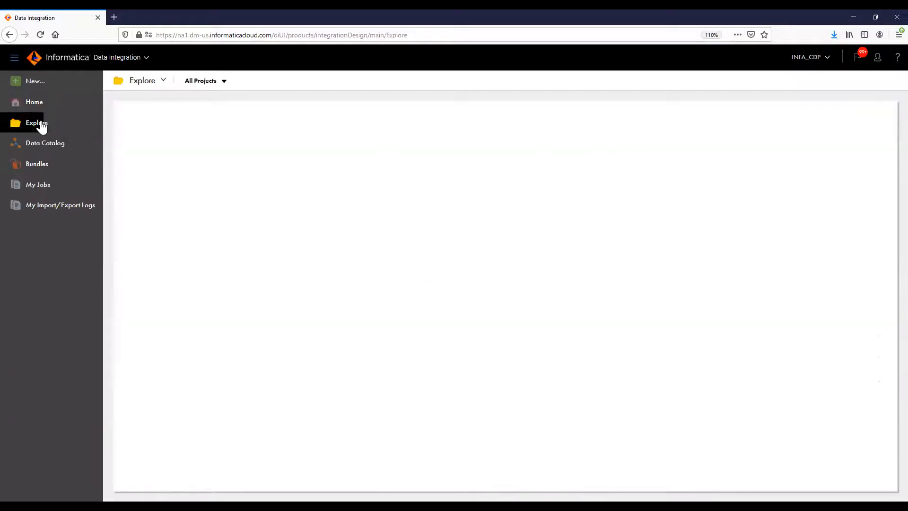
pyautogui.click(36, 122)
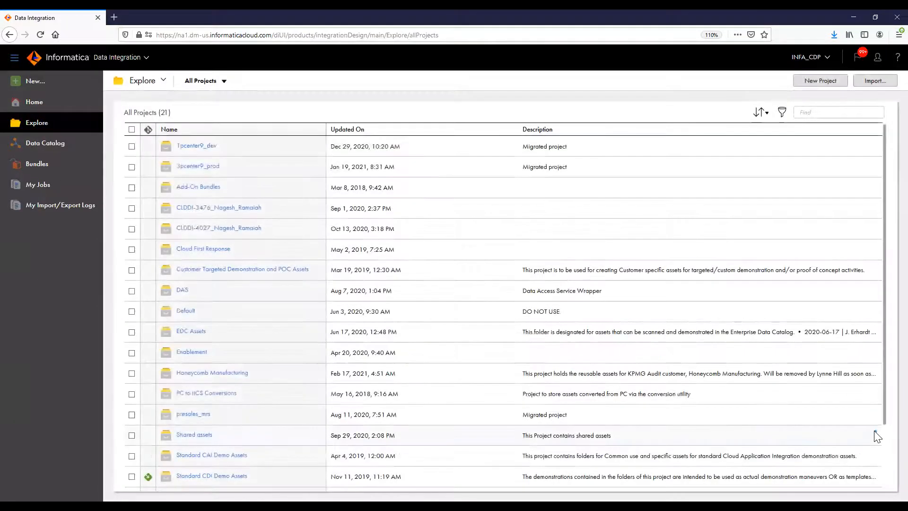
pyautogui.scroll(-3)
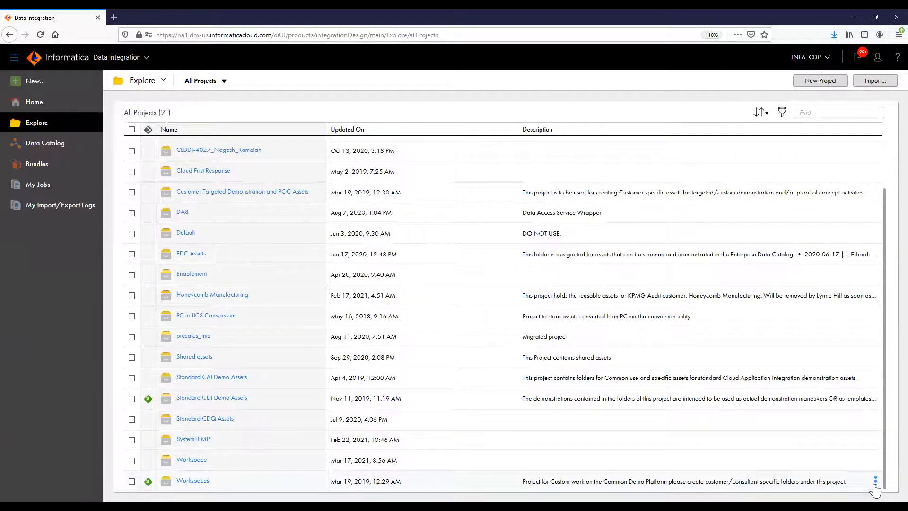
# View the Workspaces project's user and group permissions and cancel without changes
pyautogui.click(875, 480)
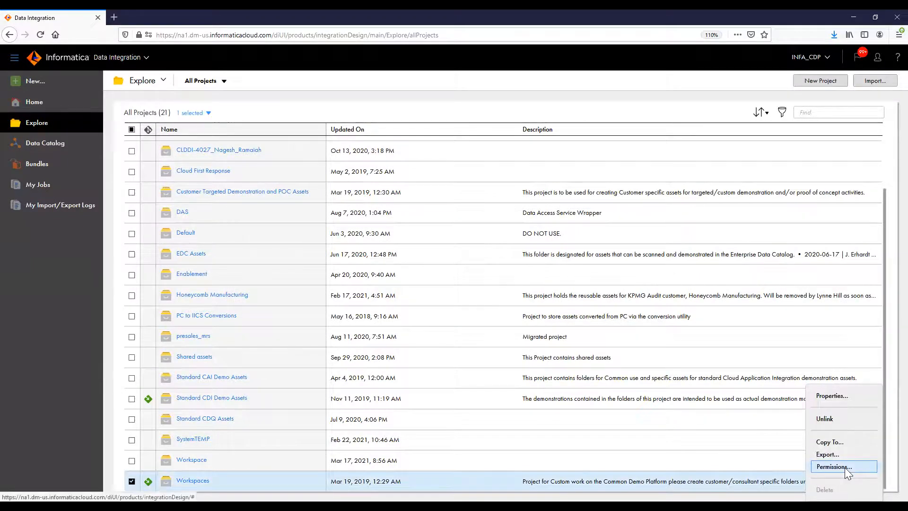
pyautogui.click(837, 467)
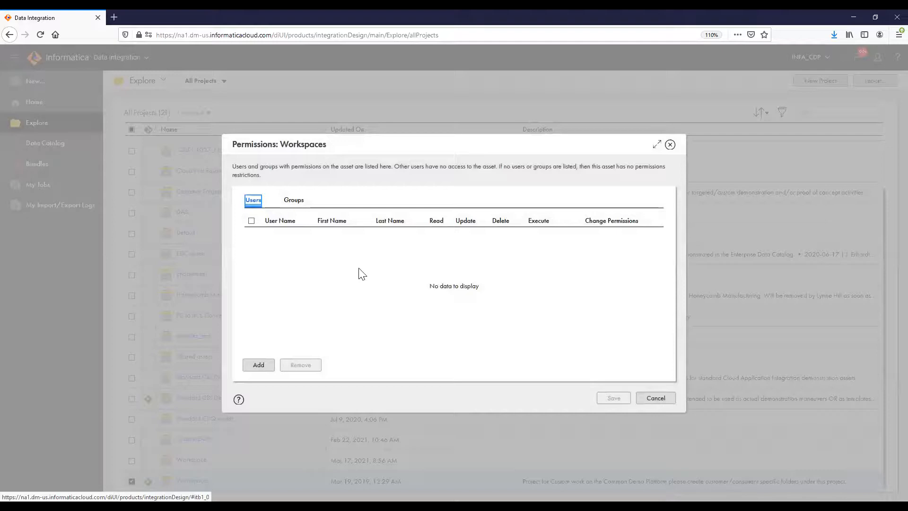
pyautogui.moveTo(339, 268)
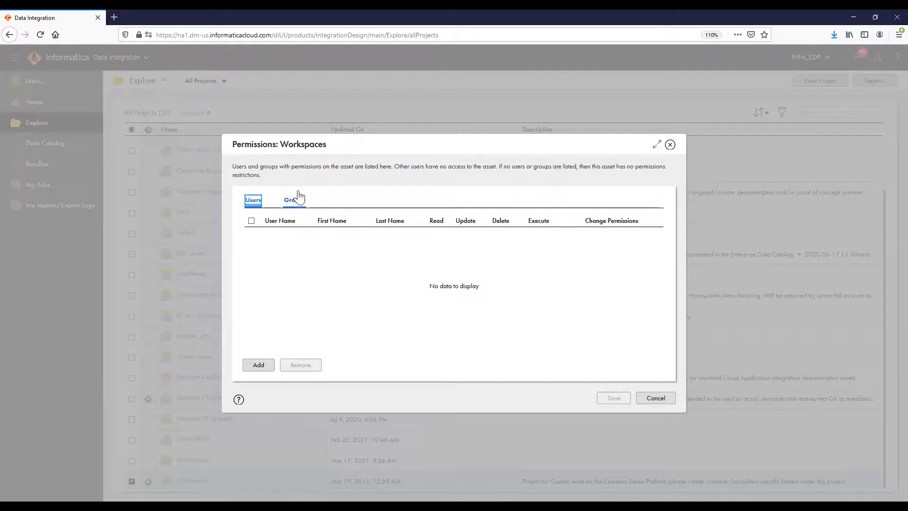
pyautogui.click(294, 200)
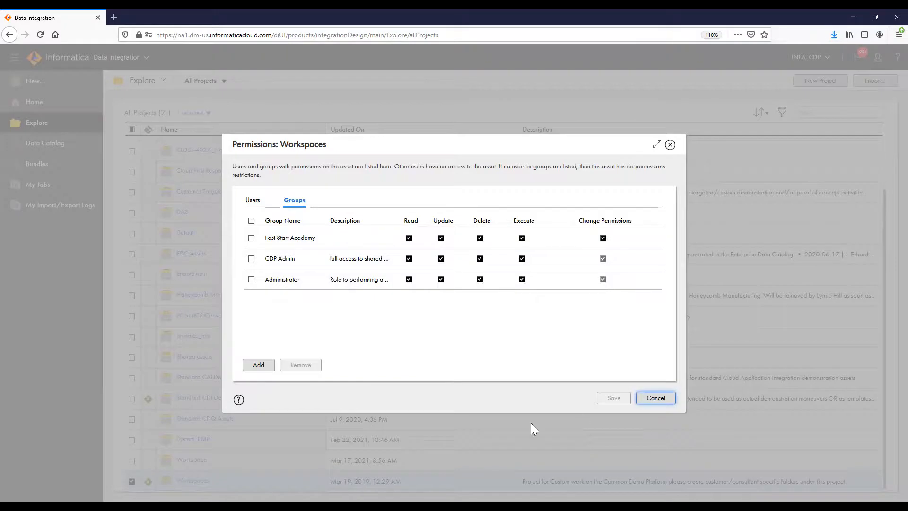
pyautogui.click(656, 397)
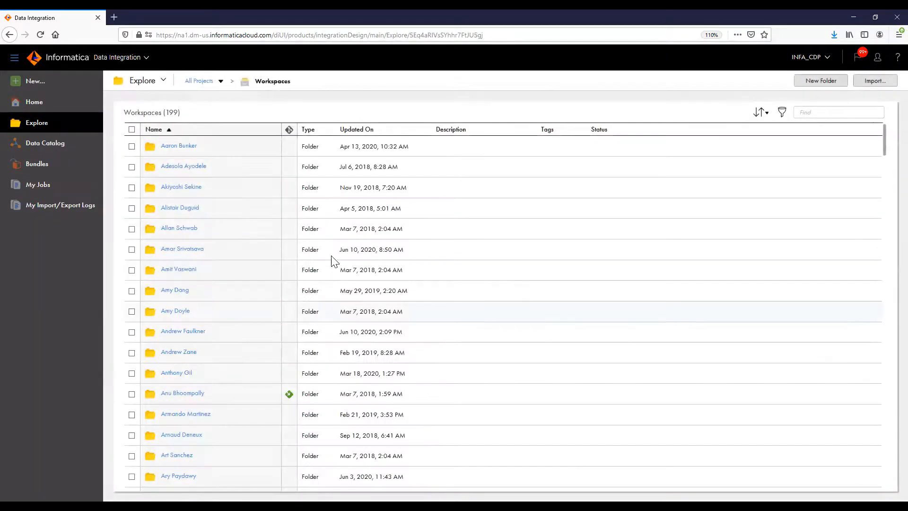
pyautogui.moveTo(887, 236)
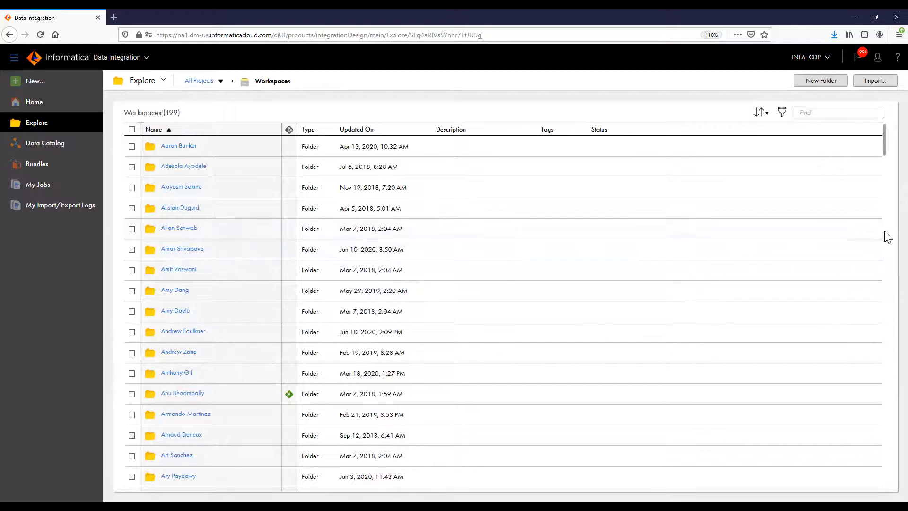
pyautogui.click(875, 228)
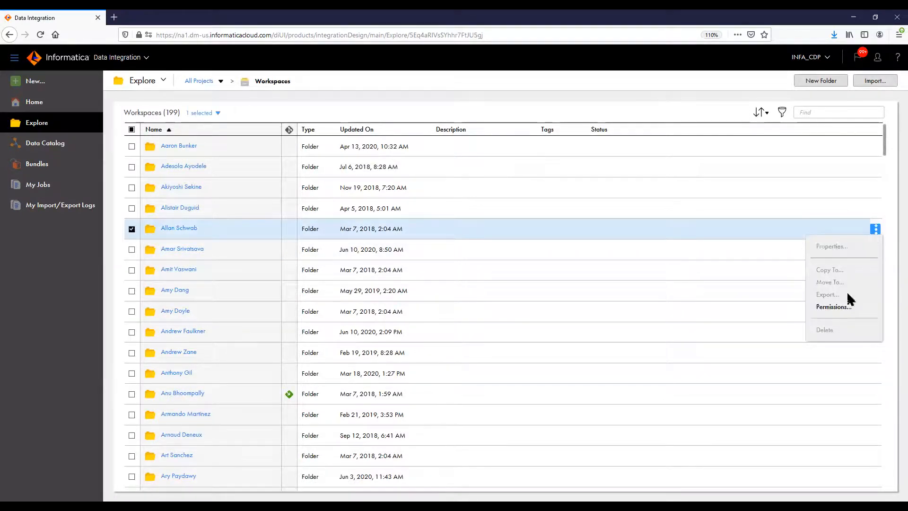
pyautogui.click(835, 306)
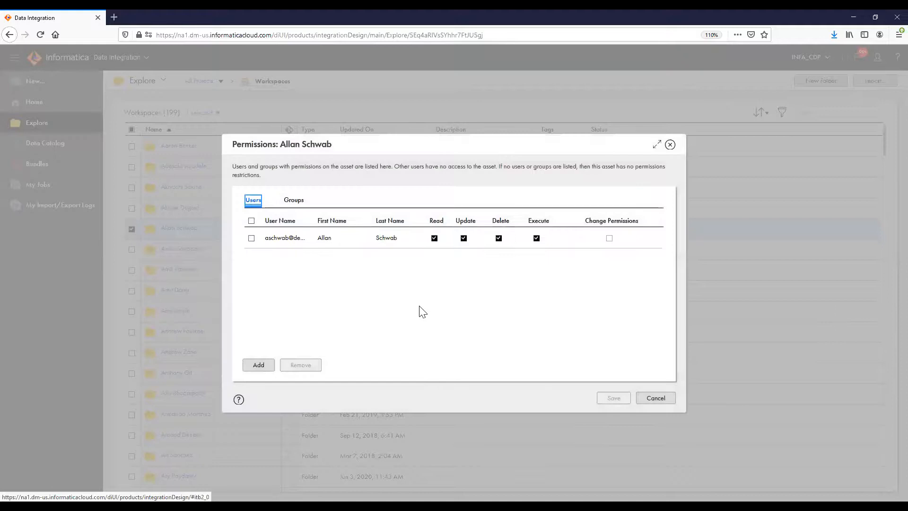
pyautogui.moveTo(310, 295)
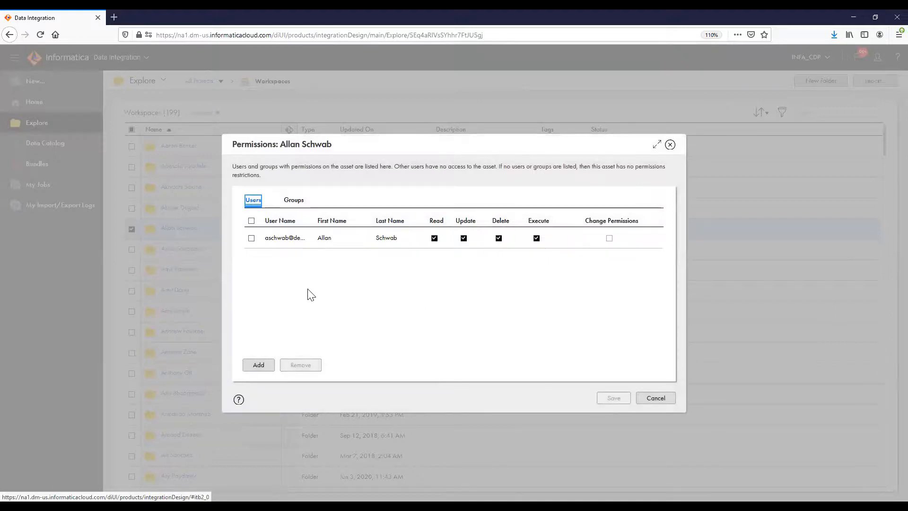
pyautogui.moveTo(390, 261)
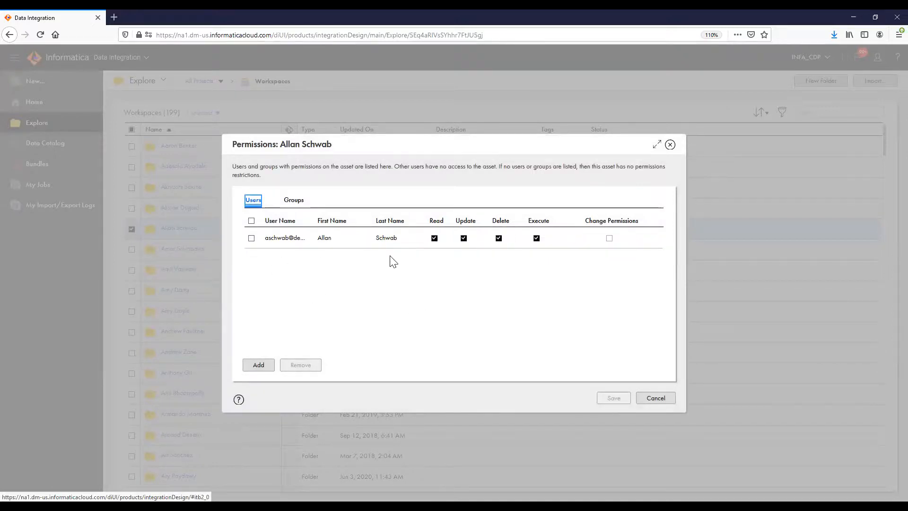
pyautogui.click(293, 201)
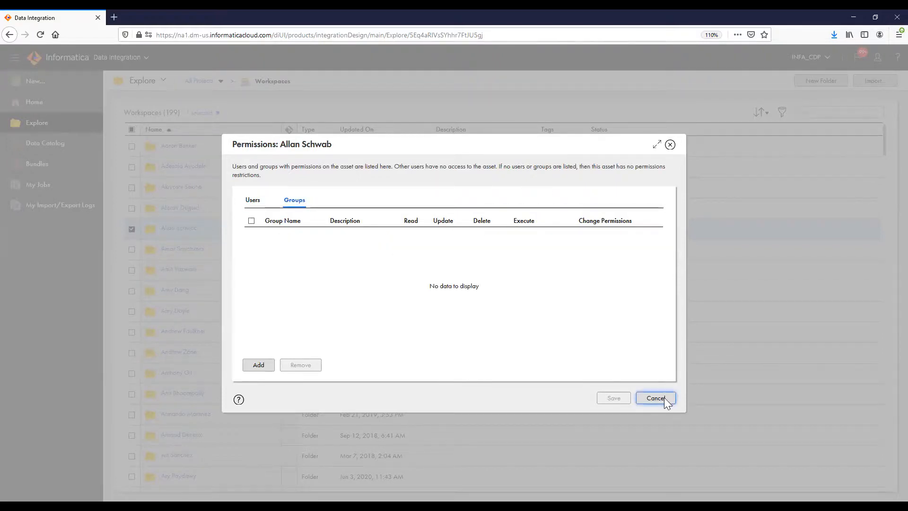
pyautogui.click(655, 398)
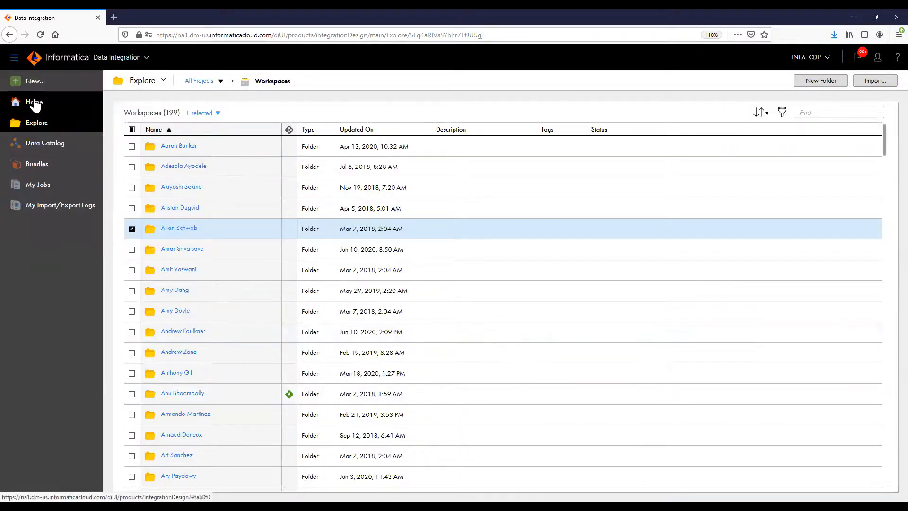
# Go back to the Data Integration Home overview page
pyautogui.click(34, 102)
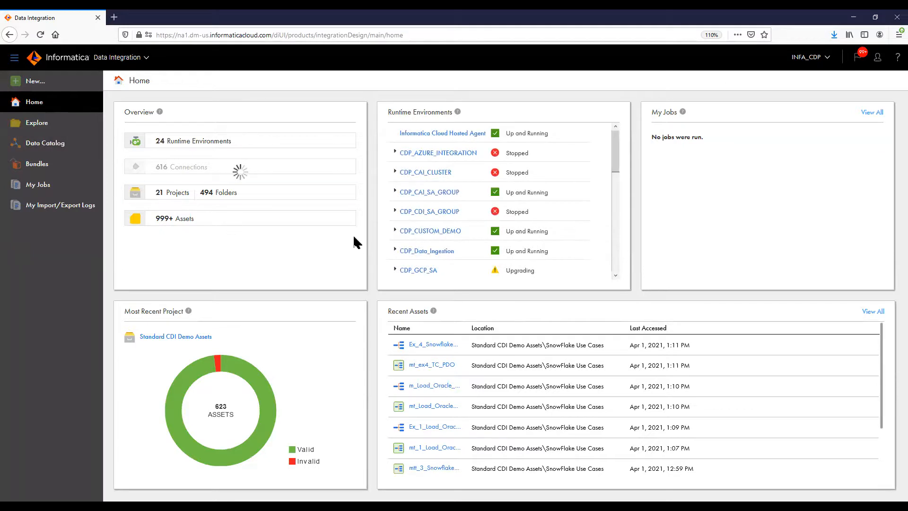
pyautogui.moveTo(397, 270)
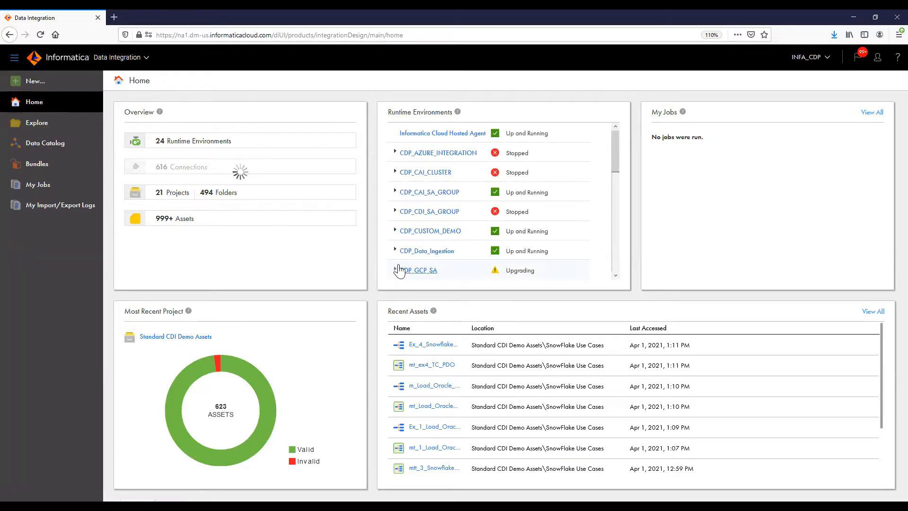